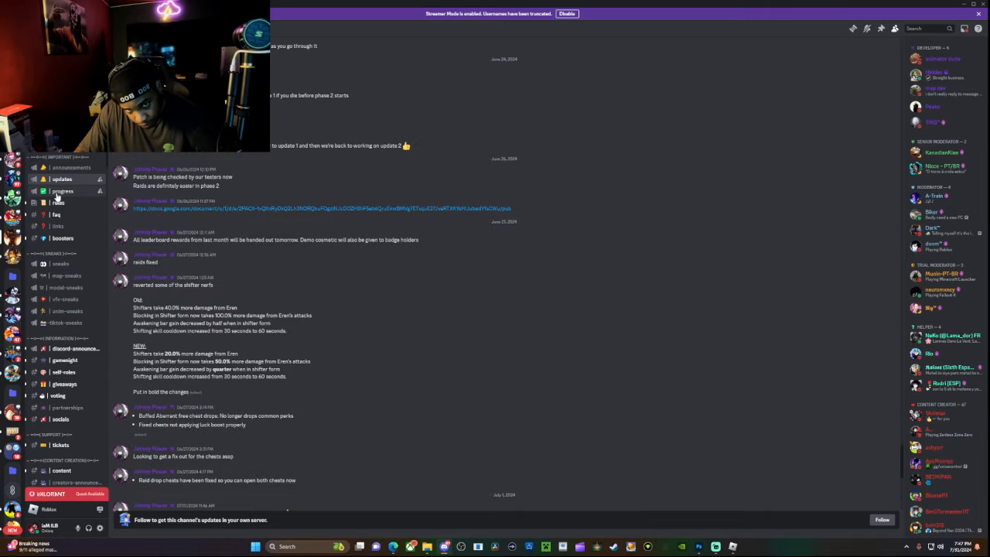
# Switch from the updates channel to the server's #progress channel
pyautogui.click(62, 190)
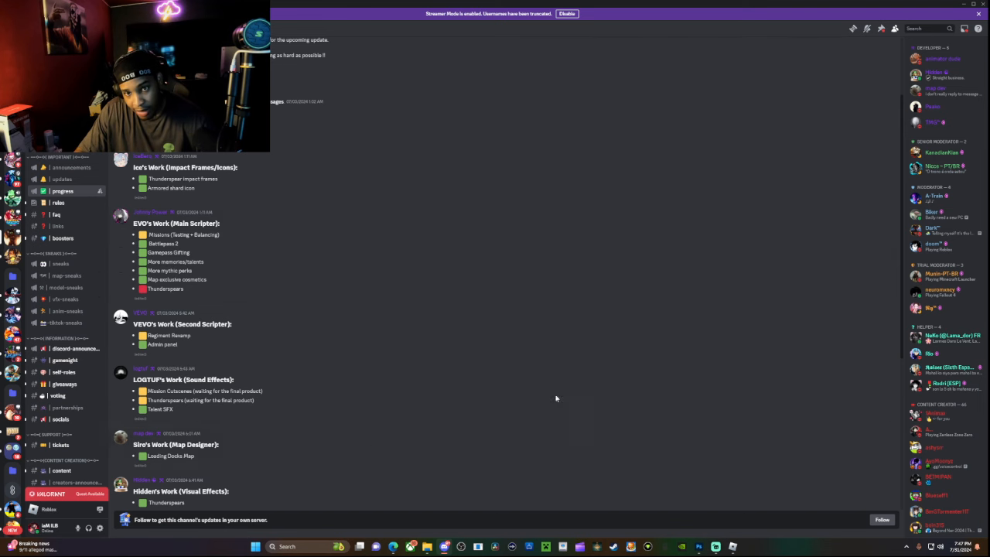
pyautogui.moveTo(204, 250)
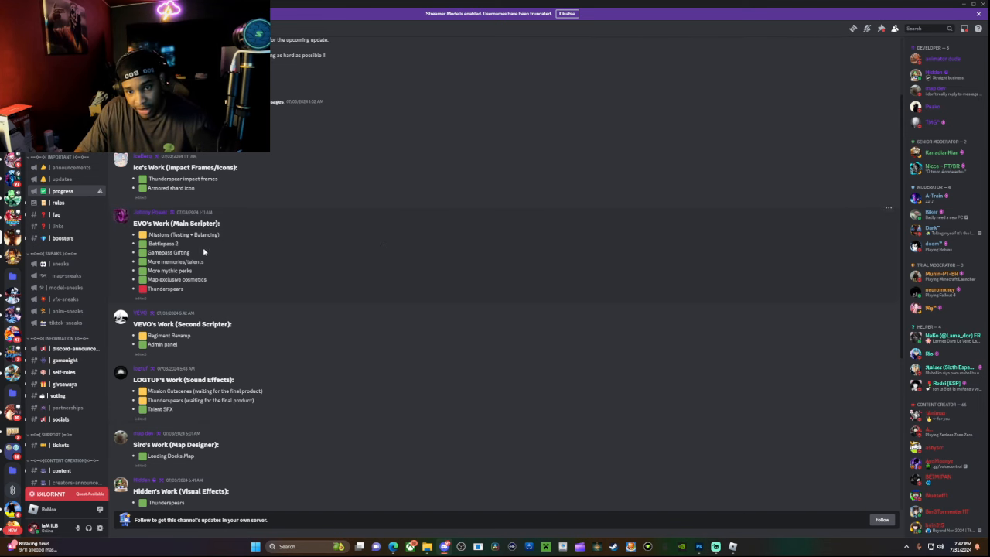
# Scroll down to the animator, modeler and rigging work checklists
pyautogui.scroll(-3)
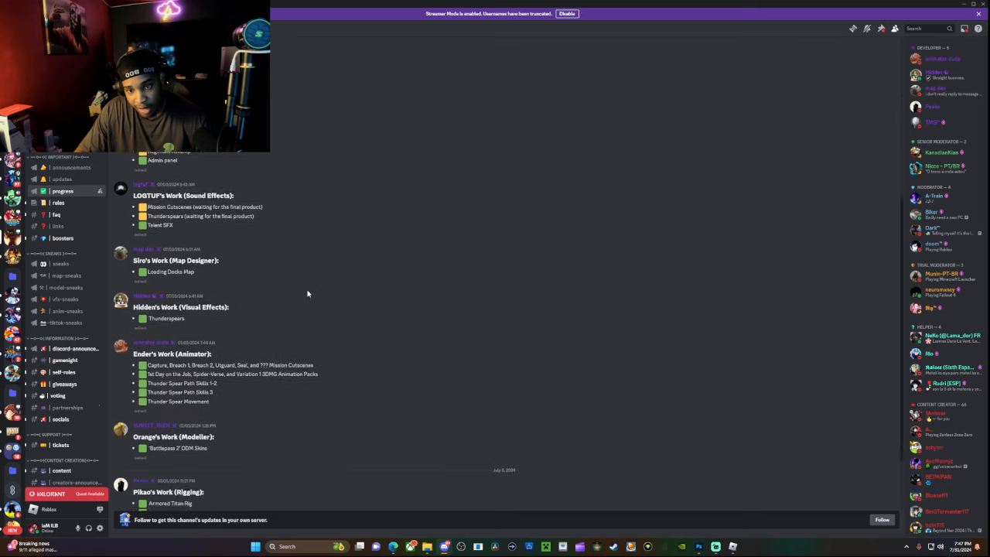
pyautogui.scroll(-3)
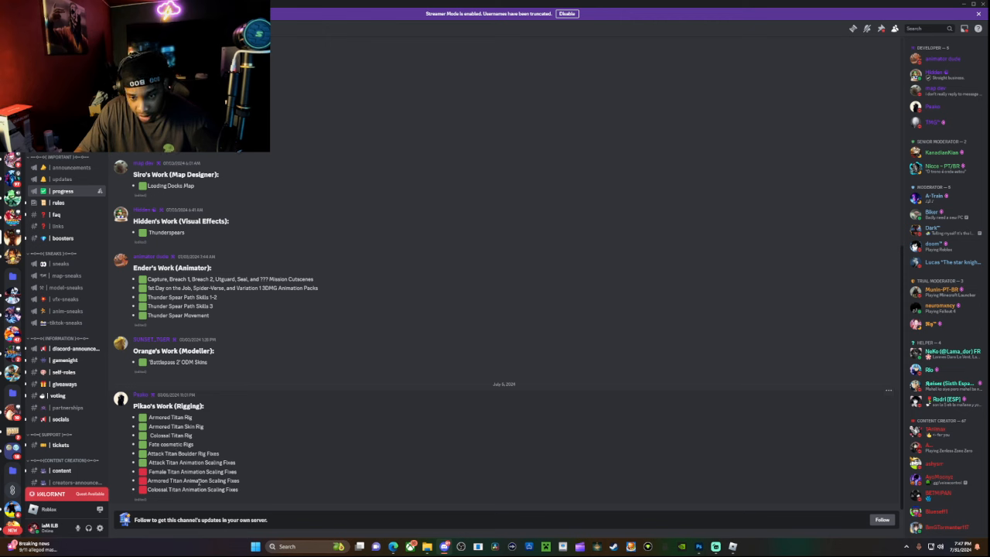
pyautogui.moveTo(87, 407)
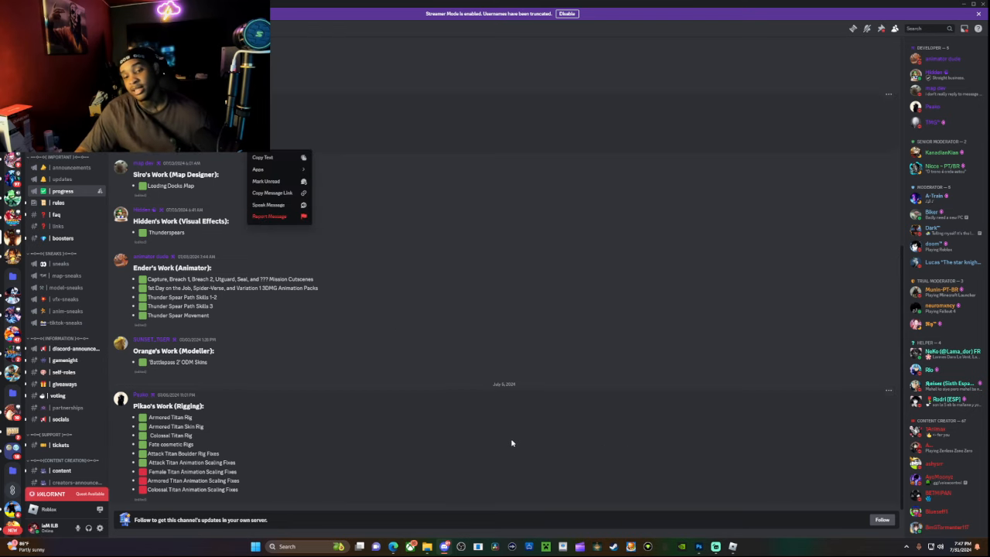
pyautogui.moveTo(923, 464)
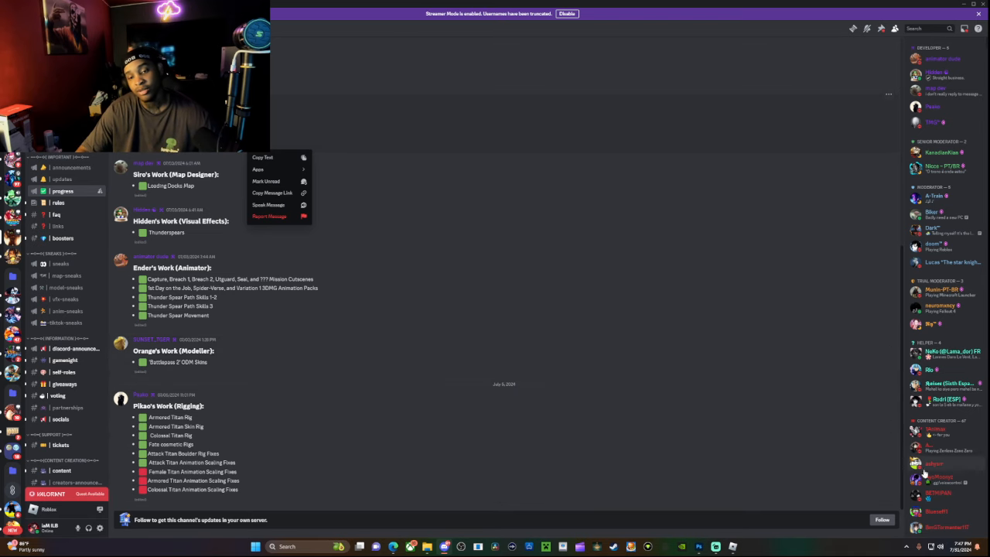